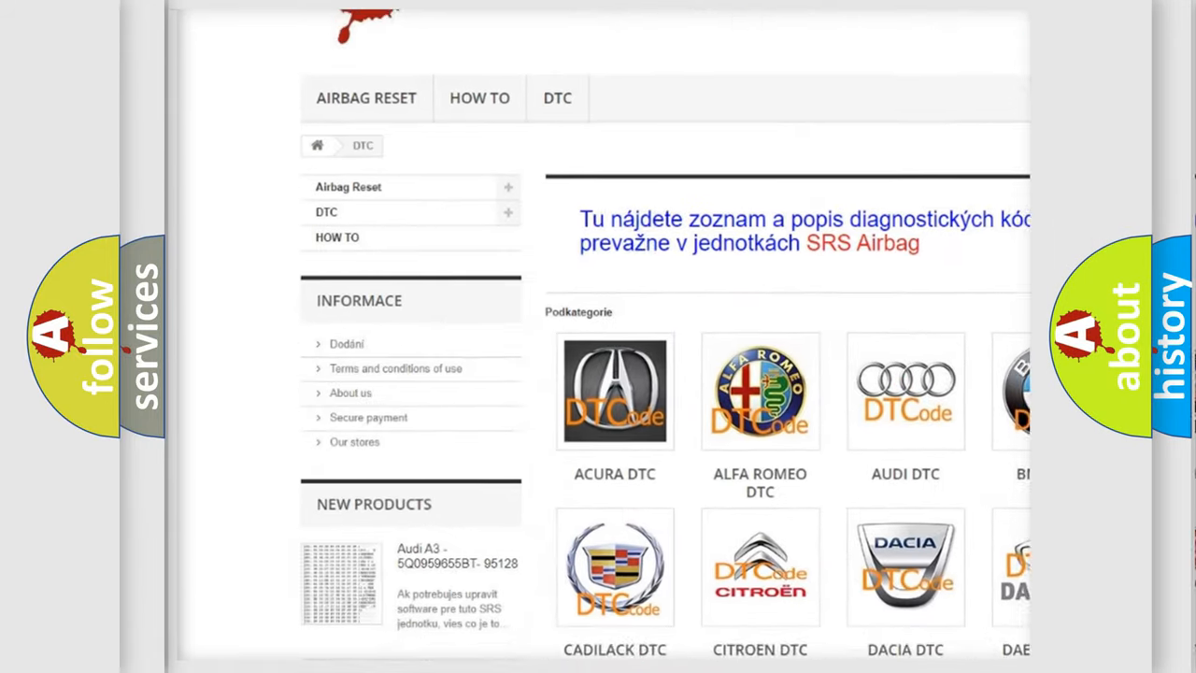
{"action": "scroll", "scroll_direction": "down", "scroll_amount": 3}
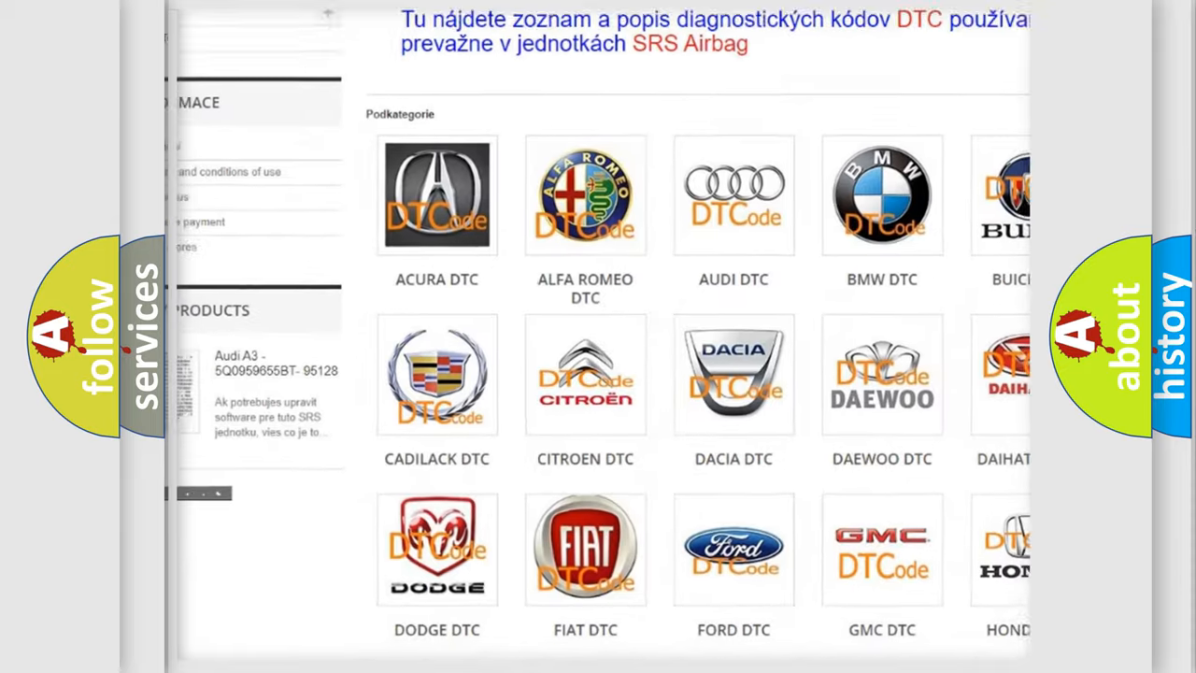